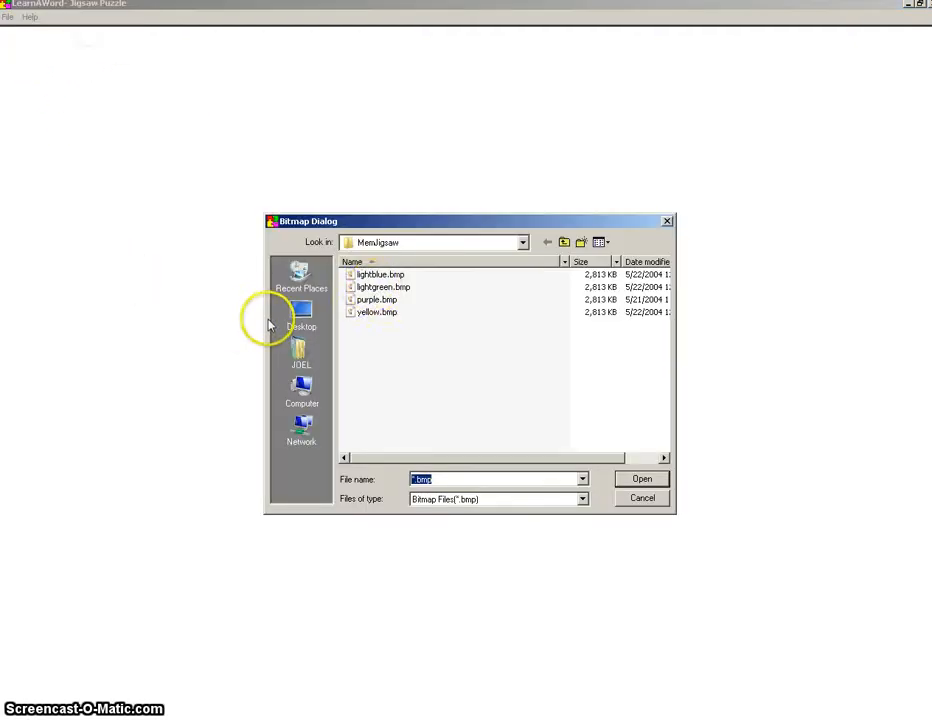
{"action": "mouse_move", "coordinate": [406, 274]}
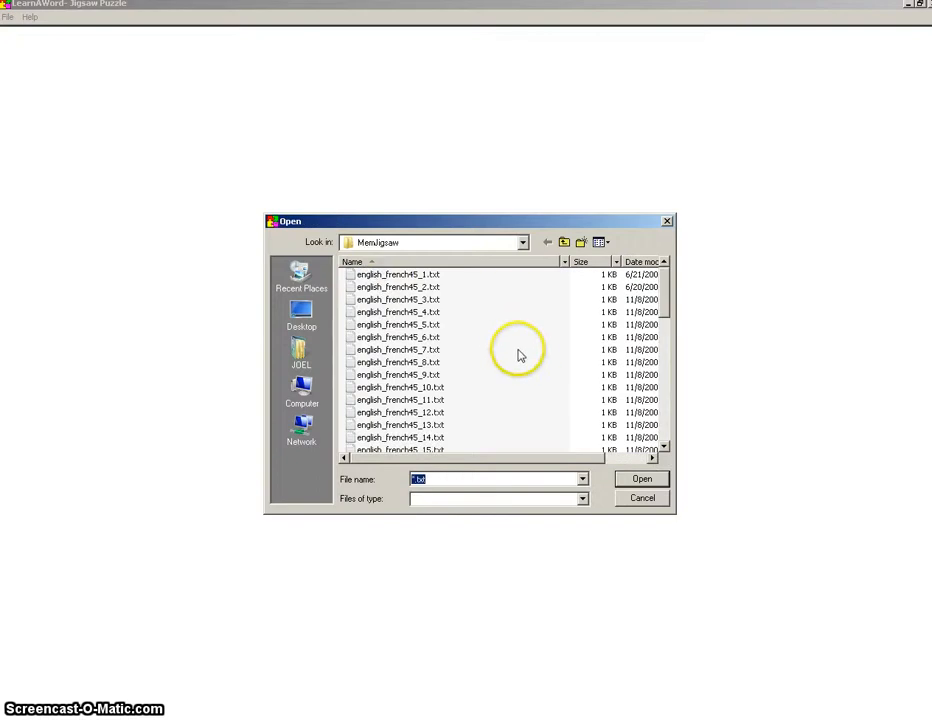
{"action": "mouse_move", "coordinate": [395, 280]}
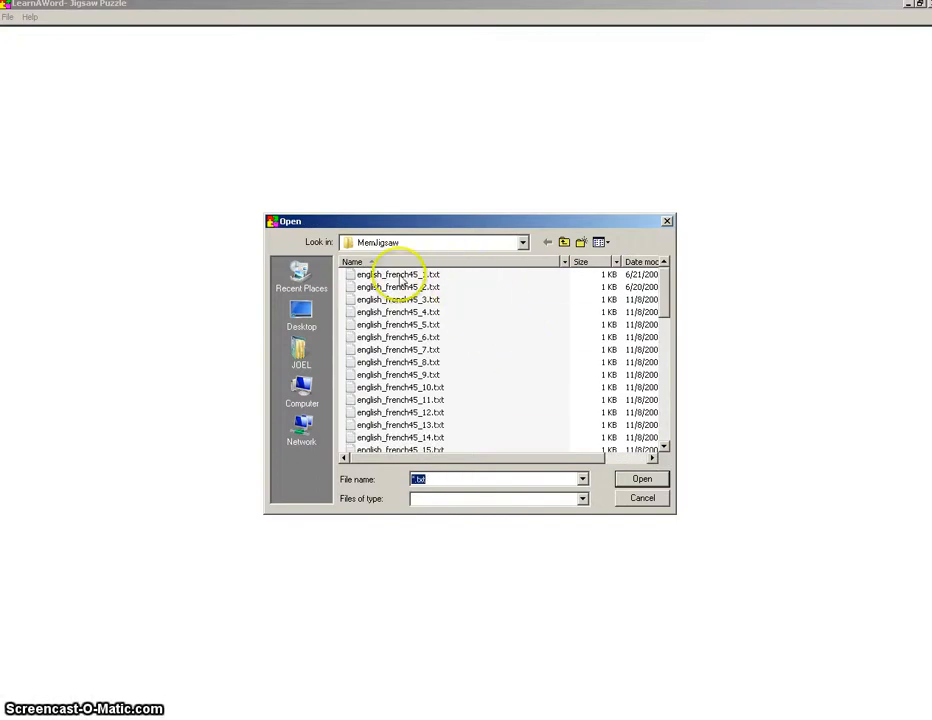
Open the english_french45 word list with the lightblue.bmp piece image.
{"action": "left_click", "coordinate": [641, 478]}
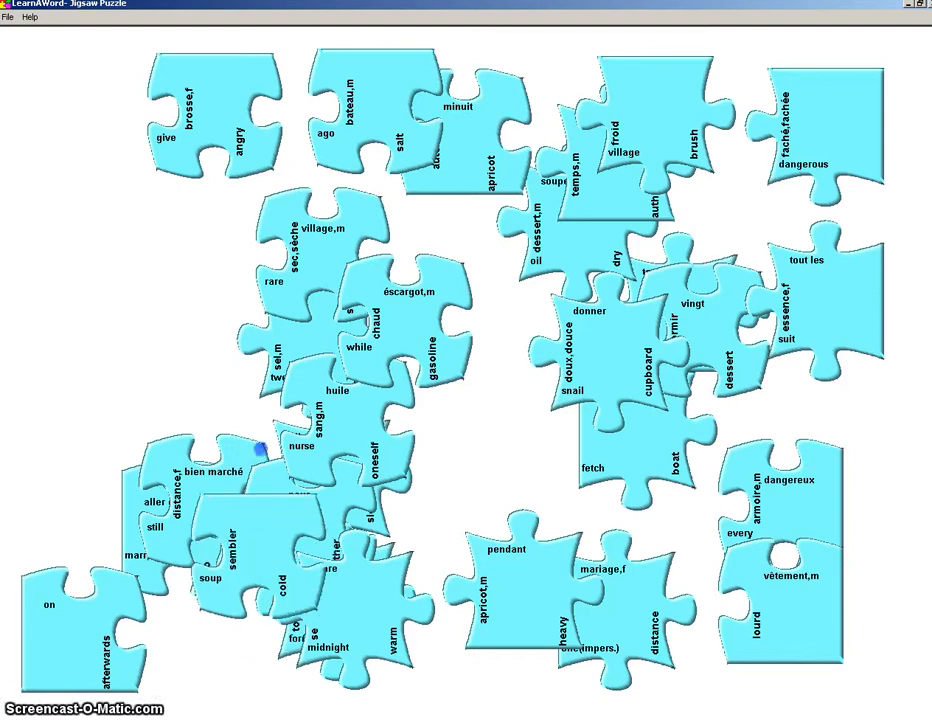
Drag the sembler piece up and align it in the top row.
{"action": "left_click_drag", "start_coordinate": [260, 452], "coordinate": [515, 72]}
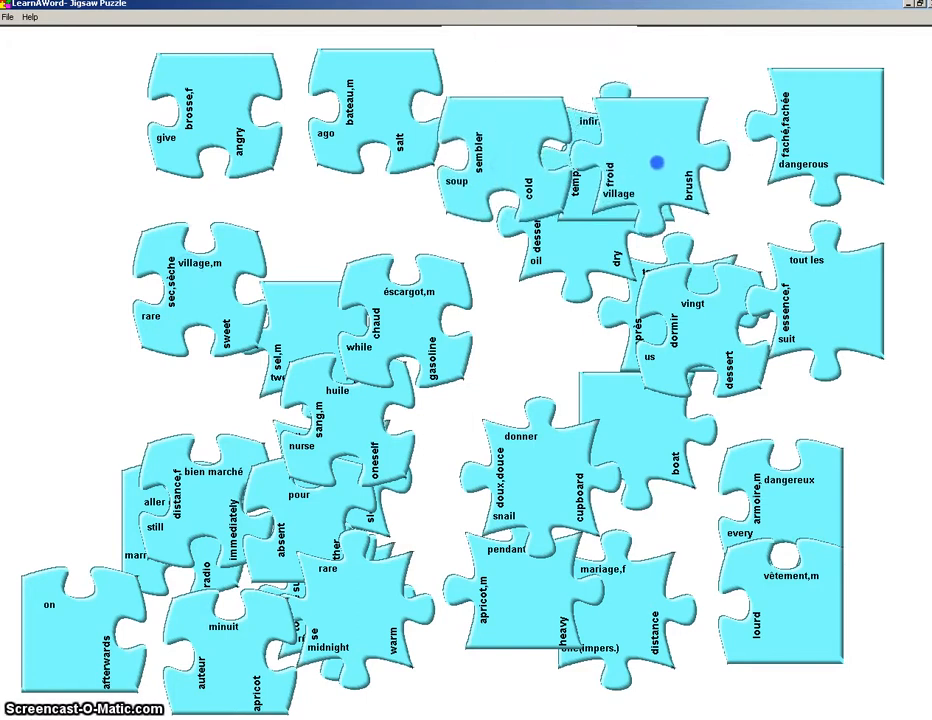
{"action": "left_click_drag", "start_coordinate": [655, 163], "coordinate": [638, 177]}
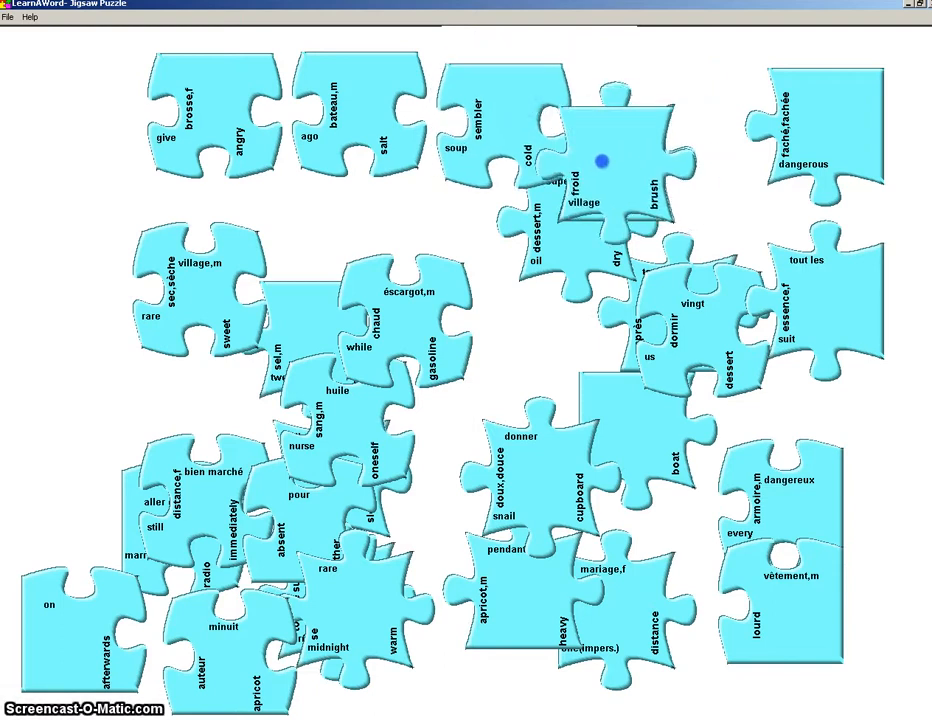
Join froid with brosse,f in the top row, then attach fâché,fâchée beside them.
{"action": "left_click_drag", "start_coordinate": [600, 162], "coordinate": [60, 118]}
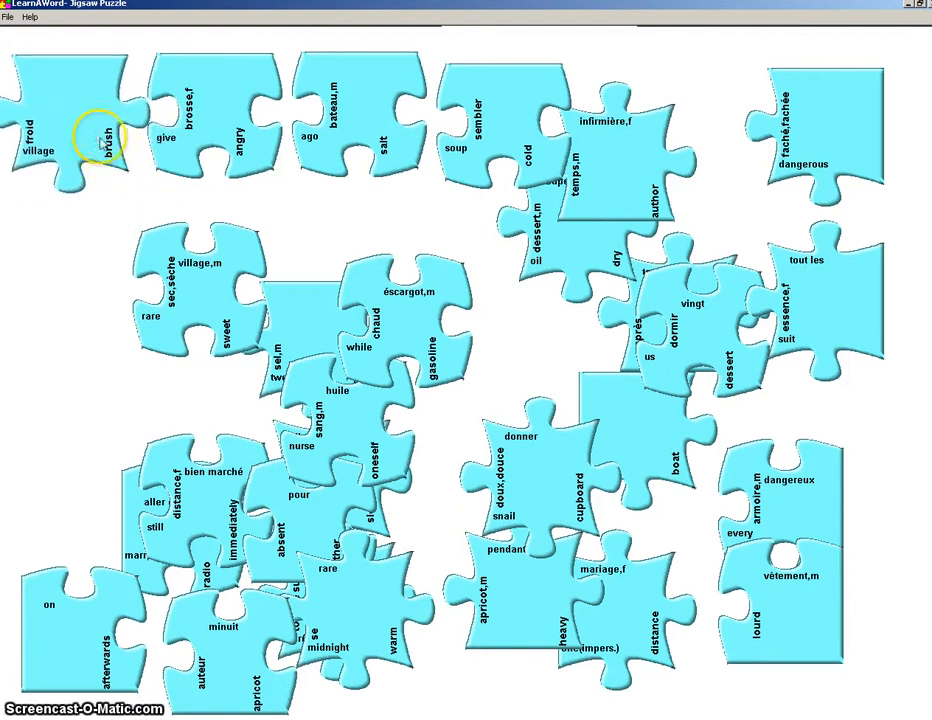
{"action": "left_click_drag", "start_coordinate": [95, 137], "coordinate": [185, 127]}
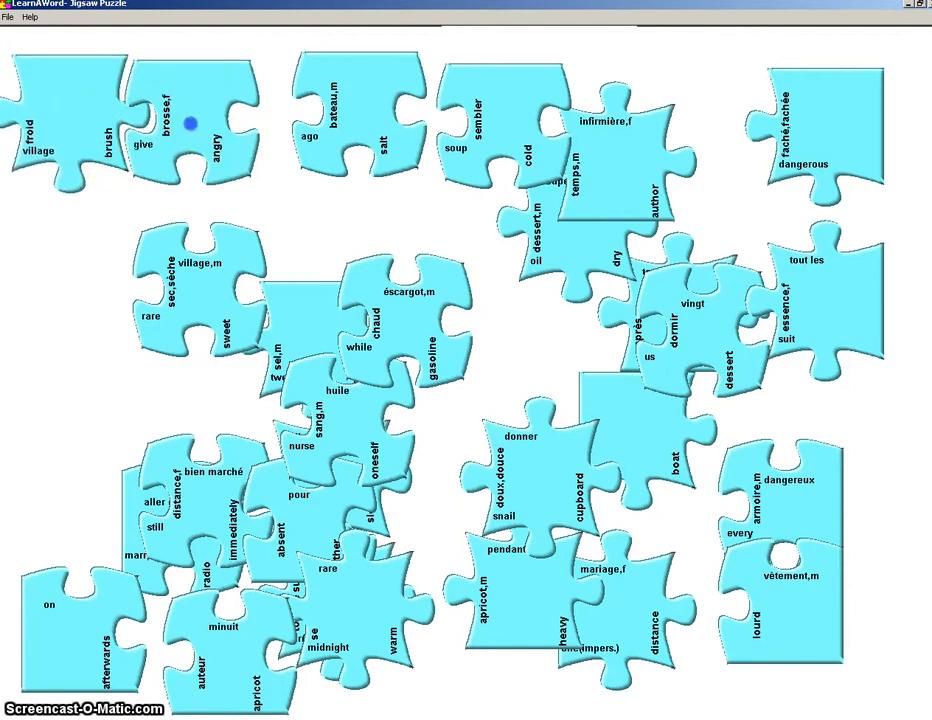
{"action": "left_click_drag", "start_coordinate": [190, 124], "coordinate": [625, 142]}
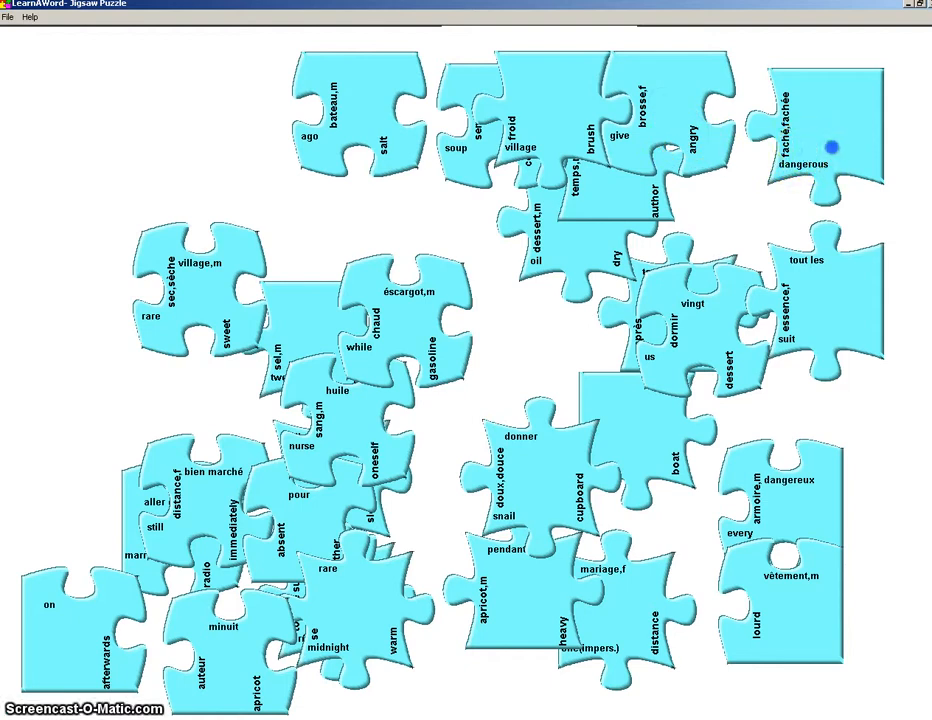
{"action": "left_click_drag", "start_coordinate": [830, 147], "coordinate": [775, 131]}
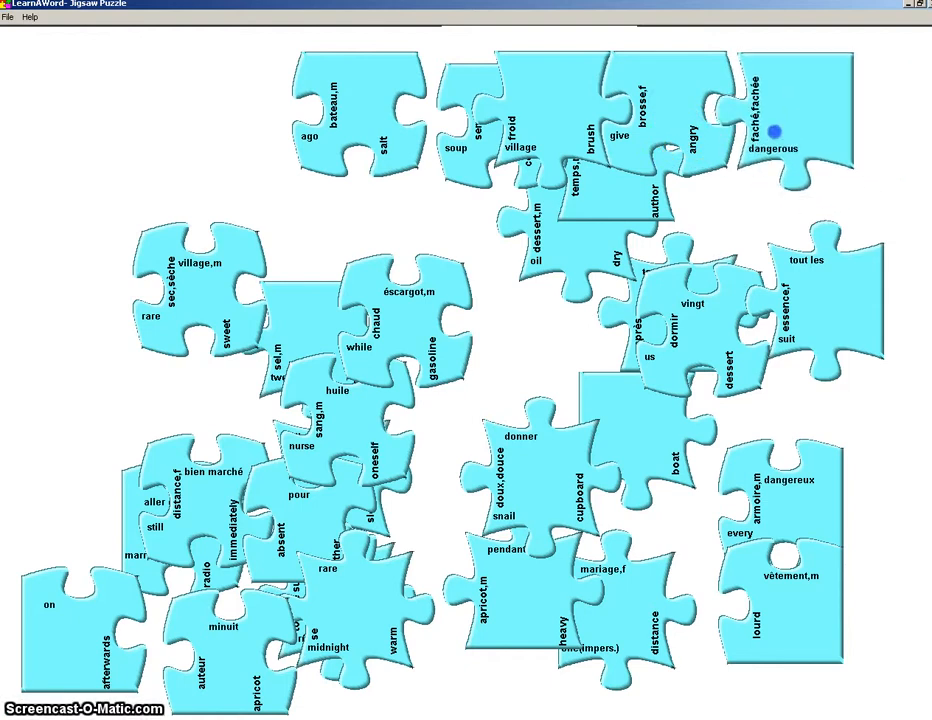